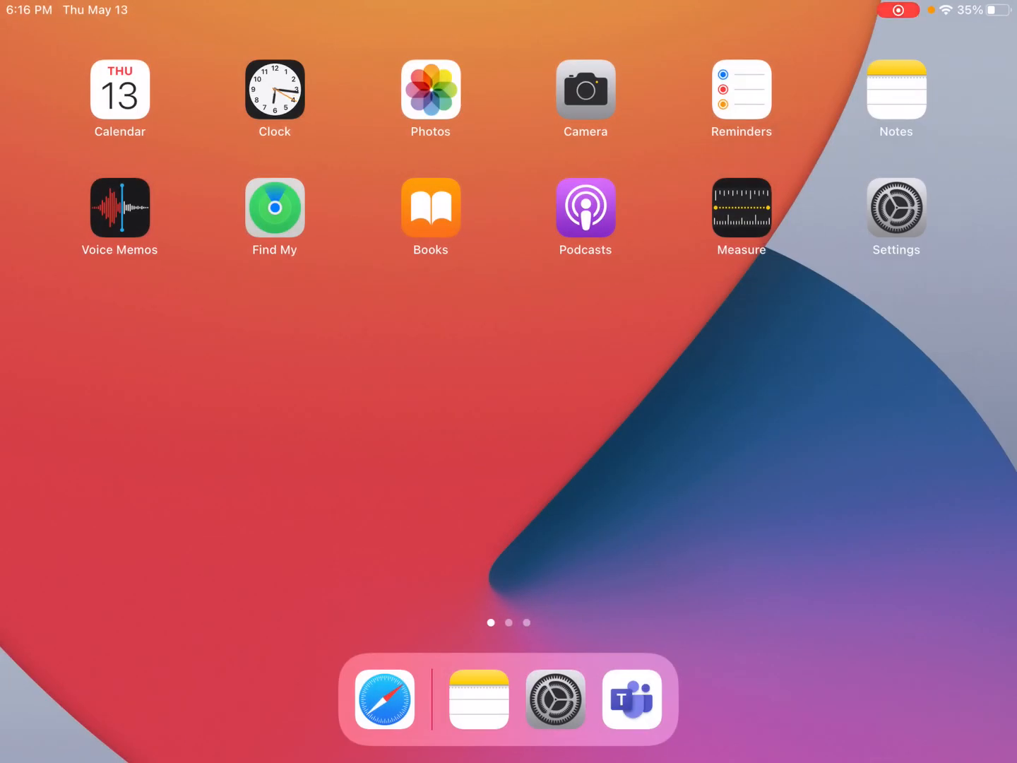
# Launch Notes from the Home Screen to a blank note with the docked keyboard.
pyautogui.click(478, 701)
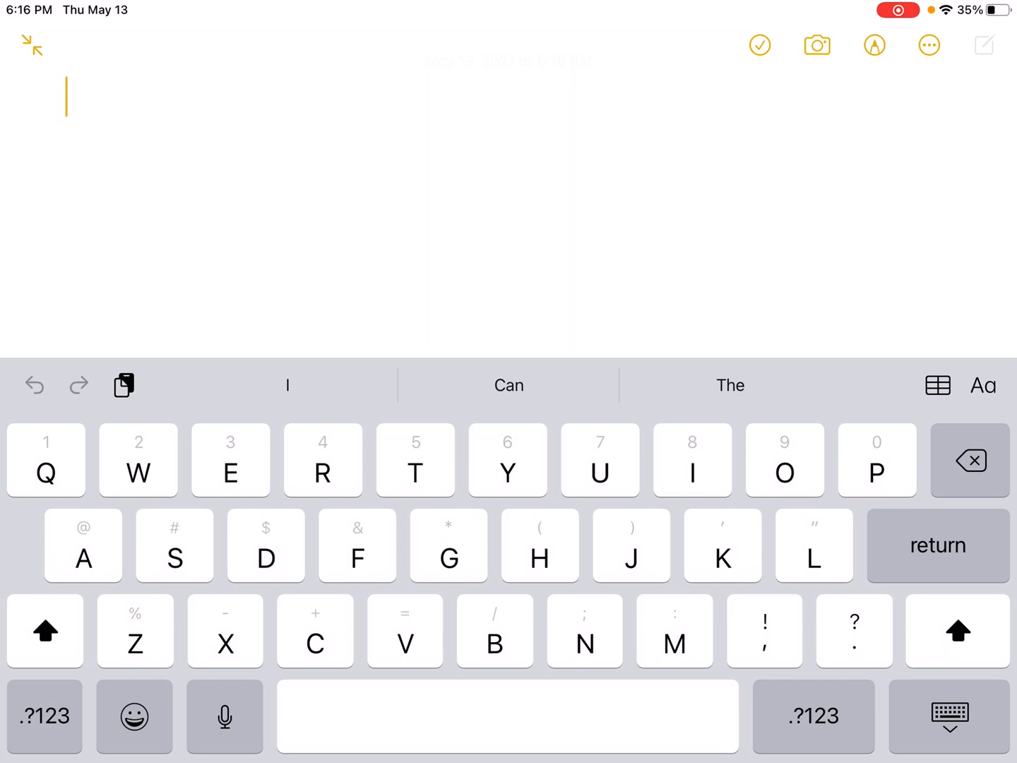
# Bring up the keyboard's Undock, Split and Floating layout choices.
pyautogui.click(950, 714)
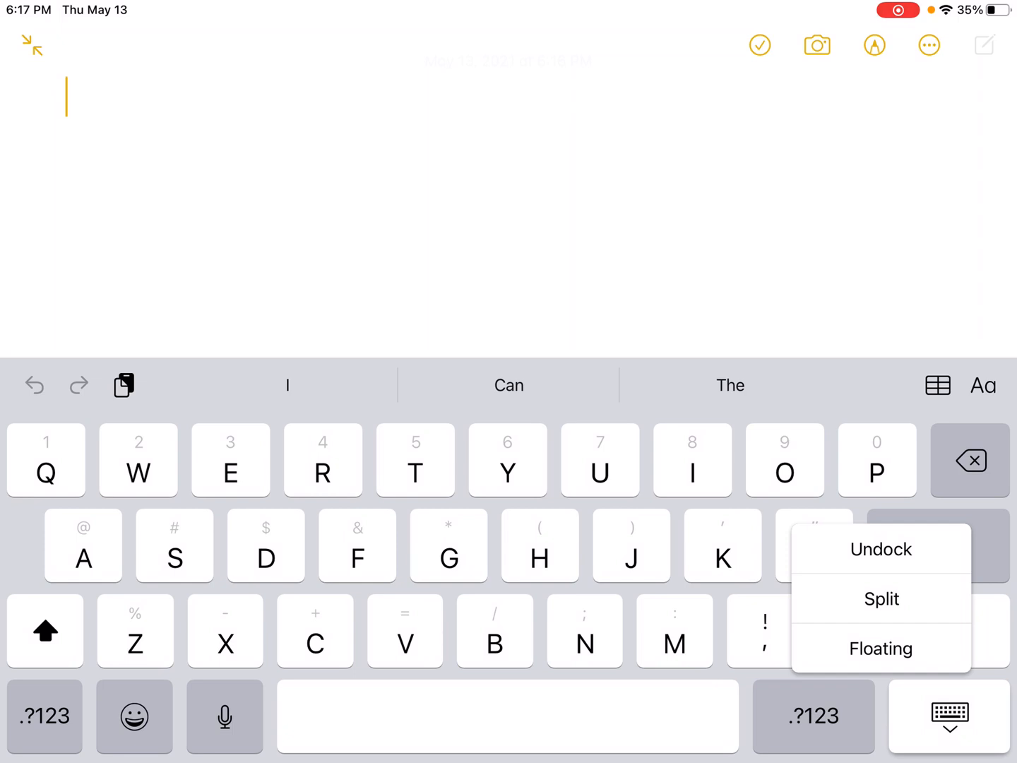
pyautogui.moveTo(881, 647)
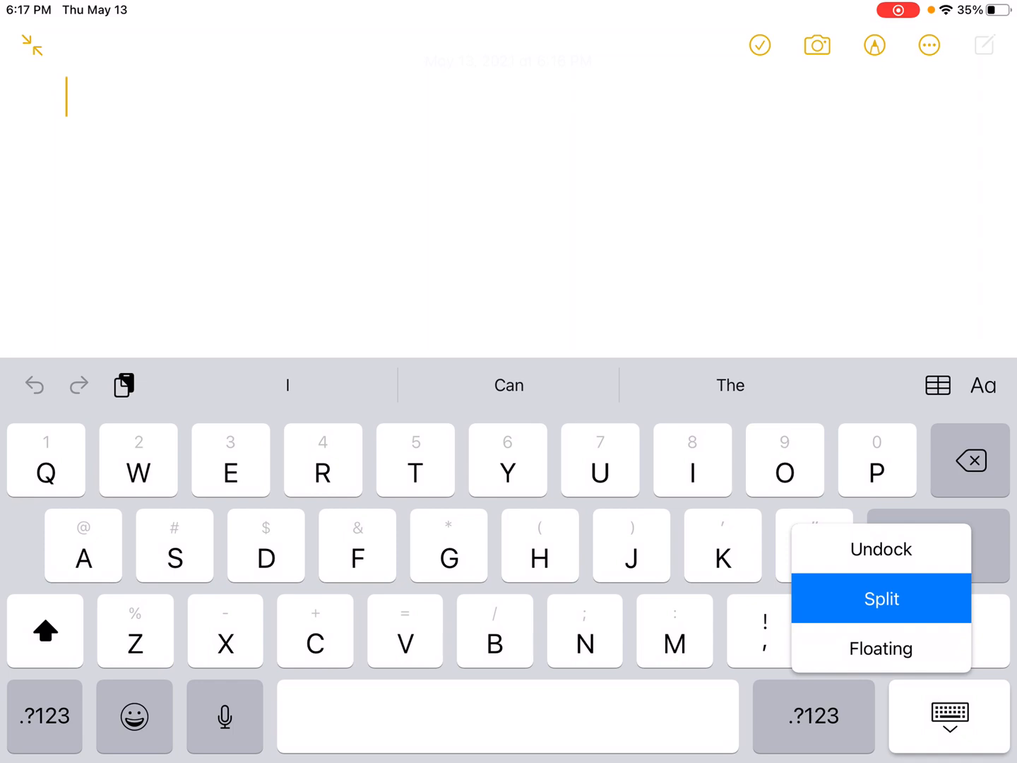
pyautogui.moveTo(882, 548)
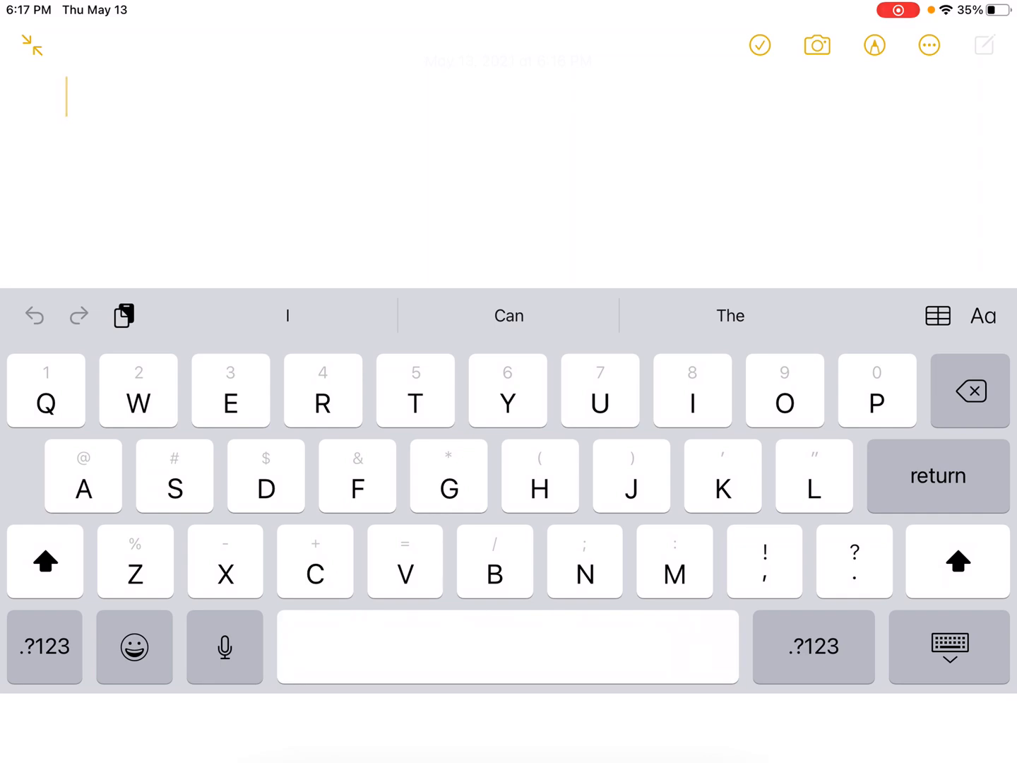
# Switch the keyboard to Split, then shrink it to the small Floating layout.
pyautogui.click(949, 647)
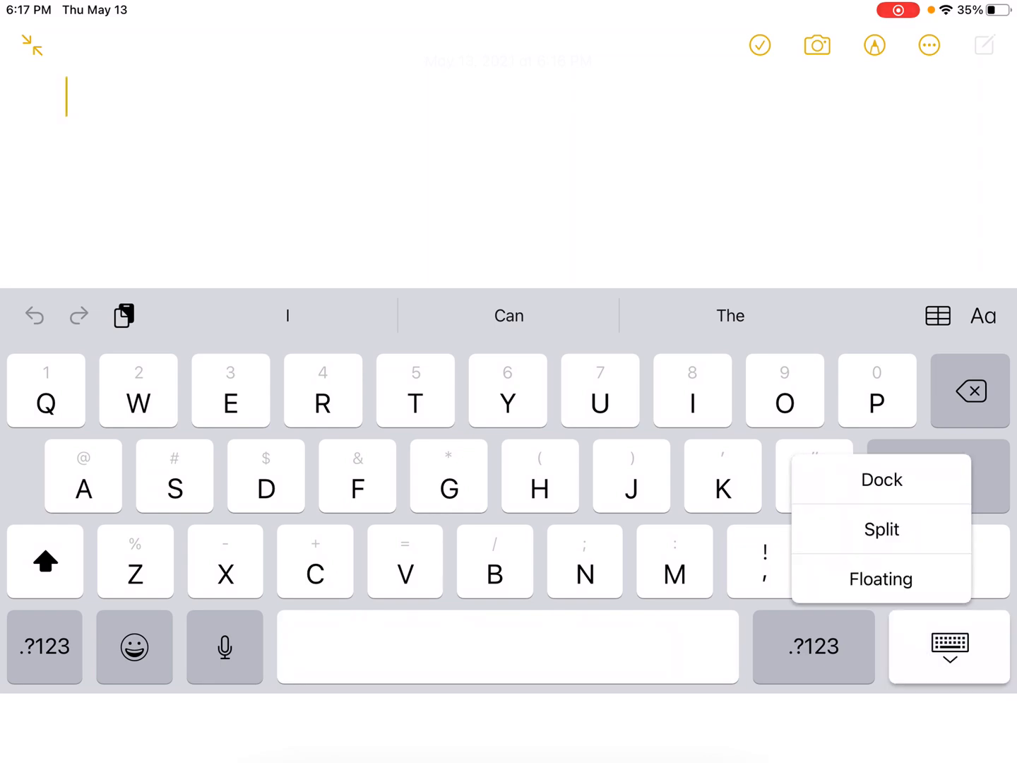
pyautogui.click(882, 528)
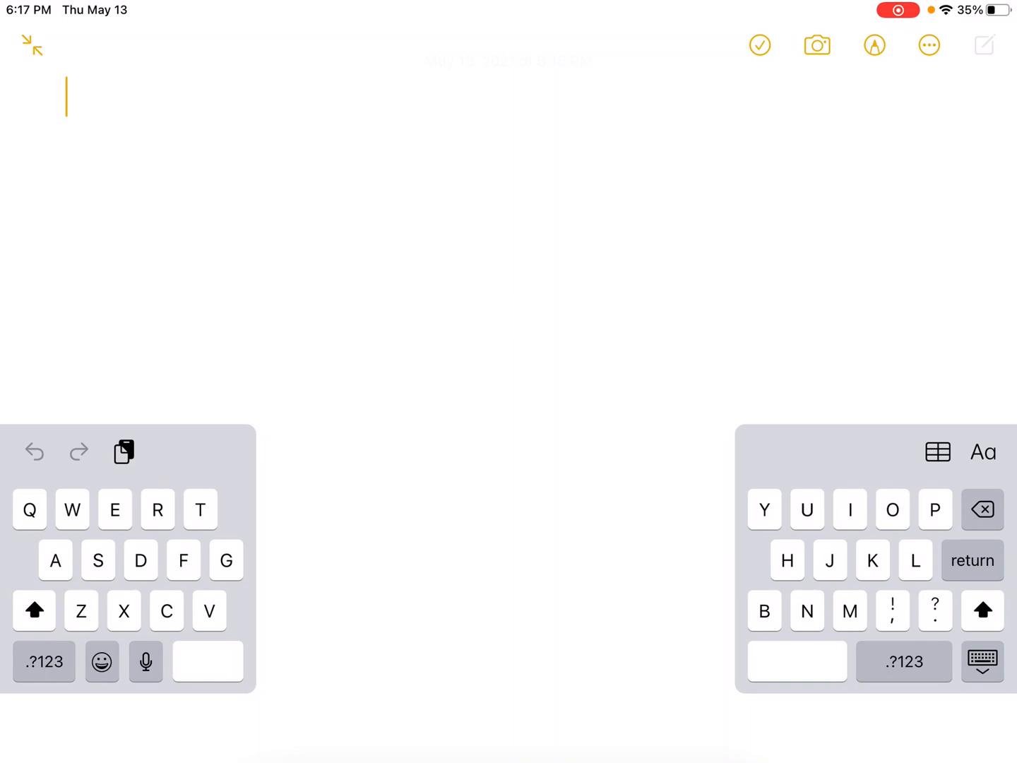
pyautogui.click(980, 661)
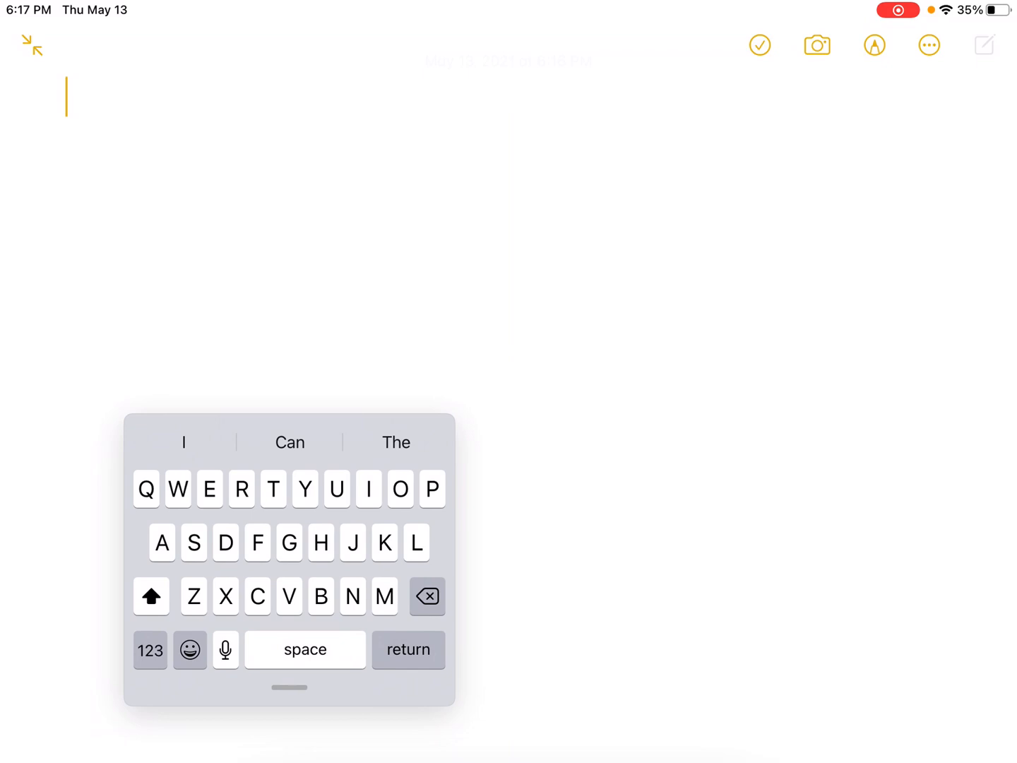
# Restore the keyboard to full width, then undock it to sit raised above the bottom.
pyautogui.click(949, 715)
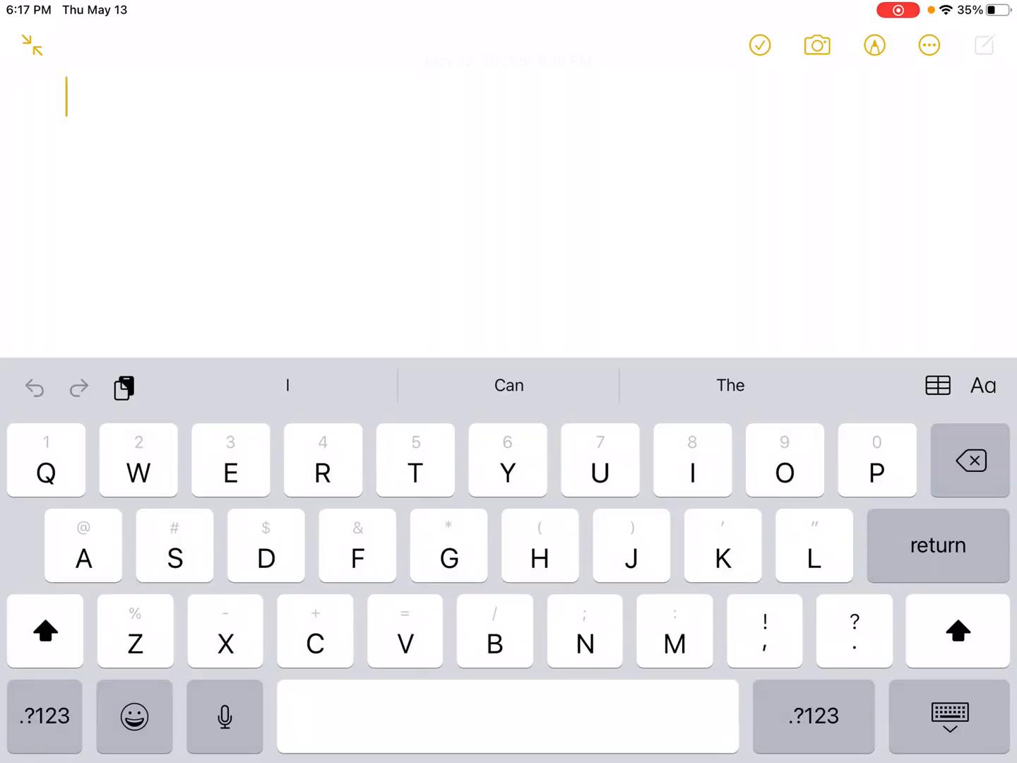
pyautogui.click(949, 716)
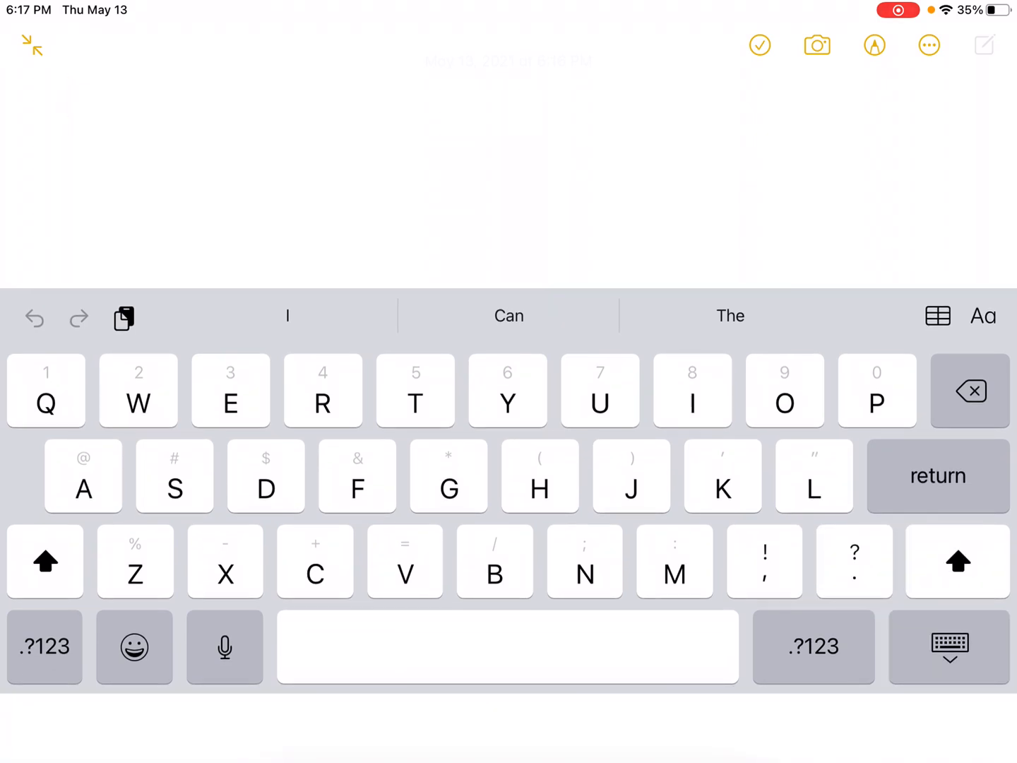
# Dock the full-width keyboard back at the screen bottom and reveal its layout choices.
pyautogui.click(949, 647)
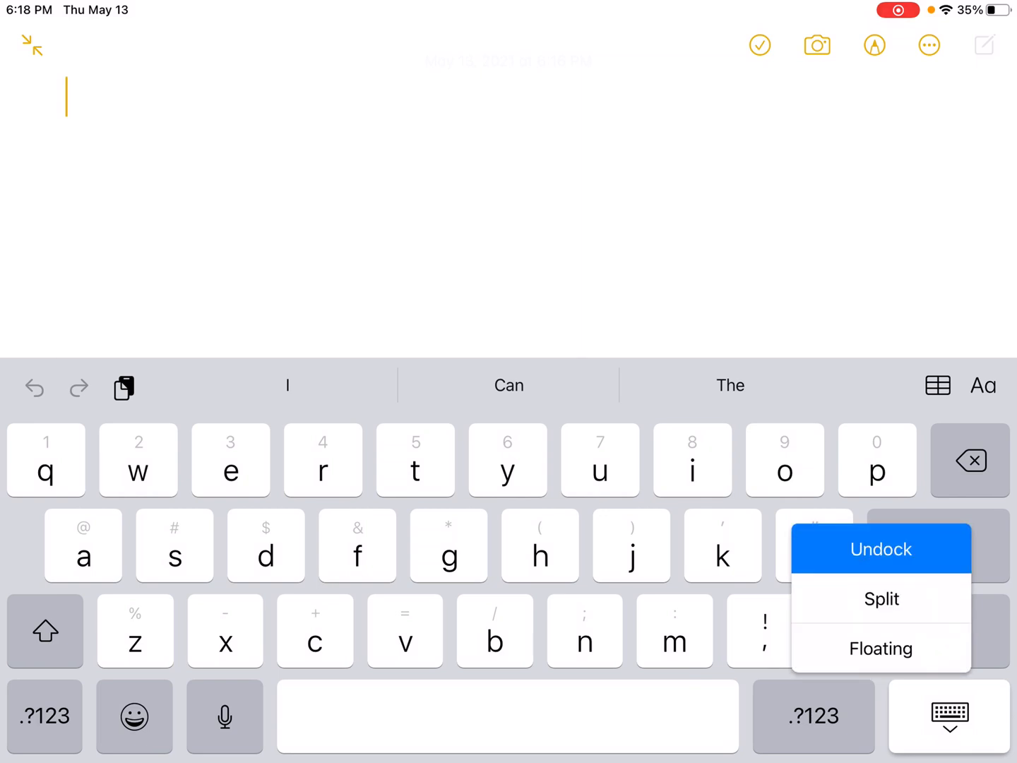
# Choose Split so the docked keyboard separates into two halves.
pyautogui.click(881, 599)
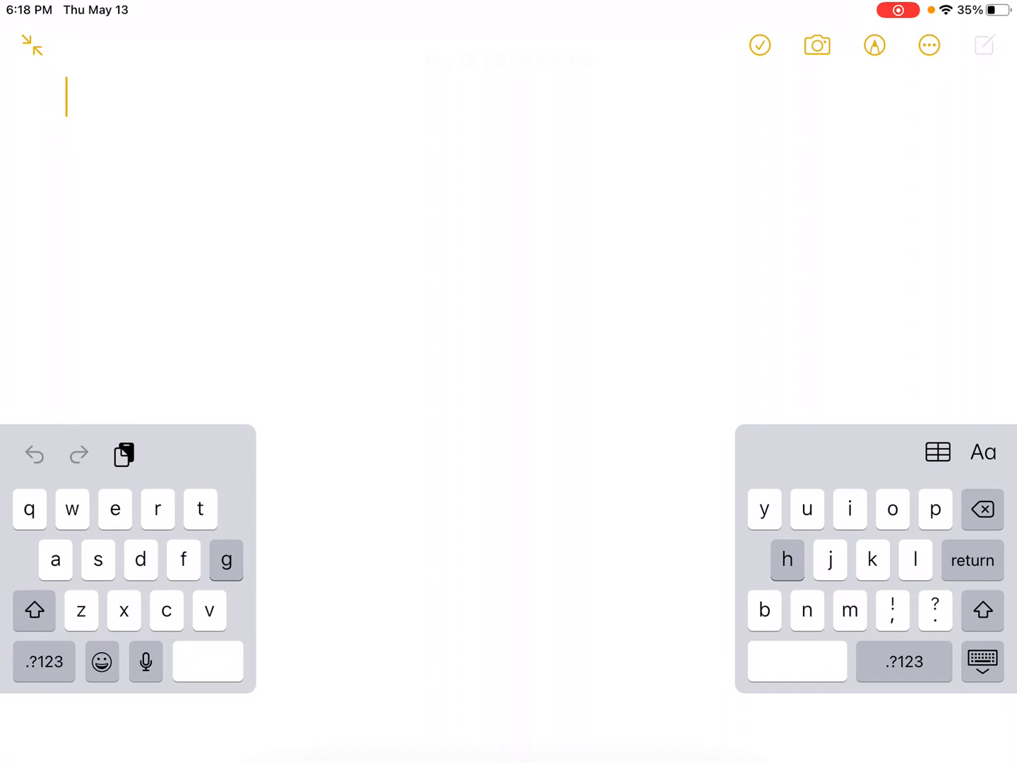